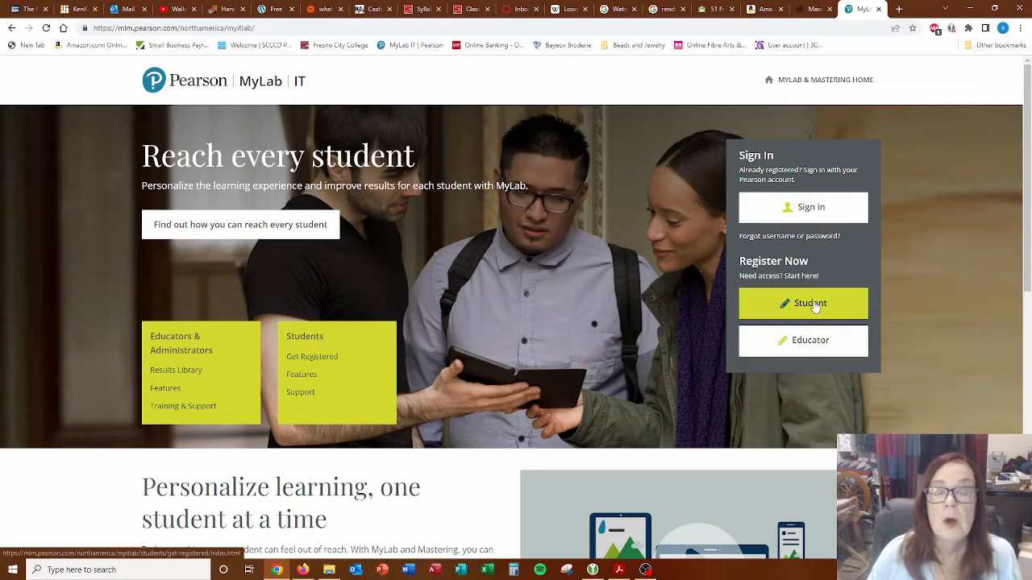
Choose Register Now as a Student on the MyLab IT home page
click(803, 303)
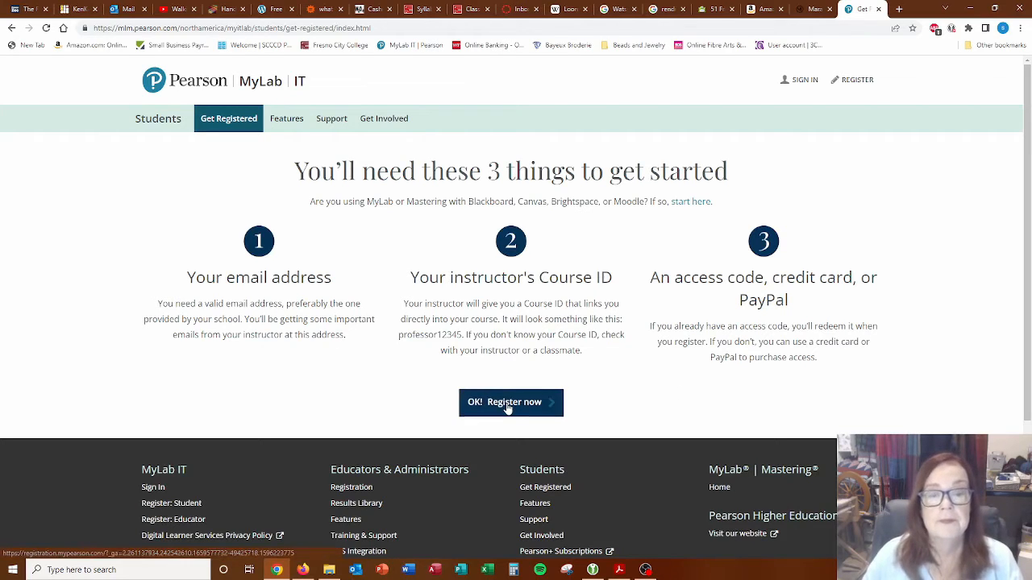
Enter the Fresno City College course ID (fresn…234) and continue to register
click(510, 402)
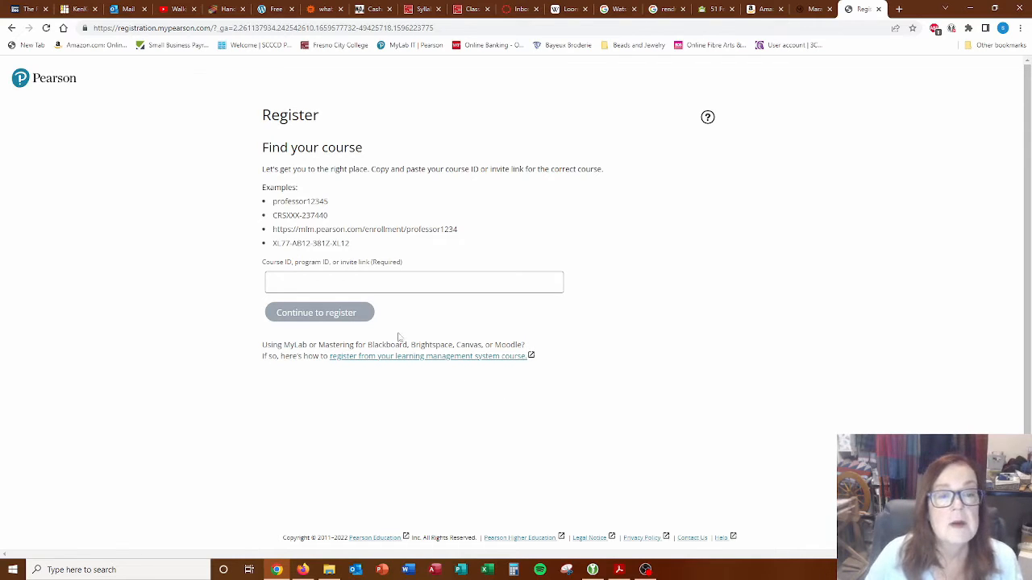
click(413, 282)
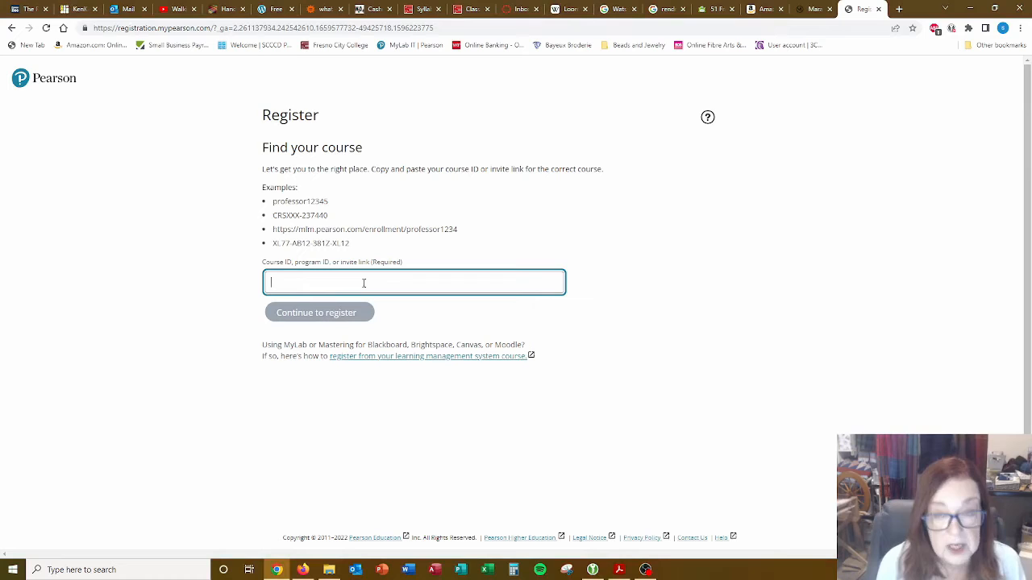
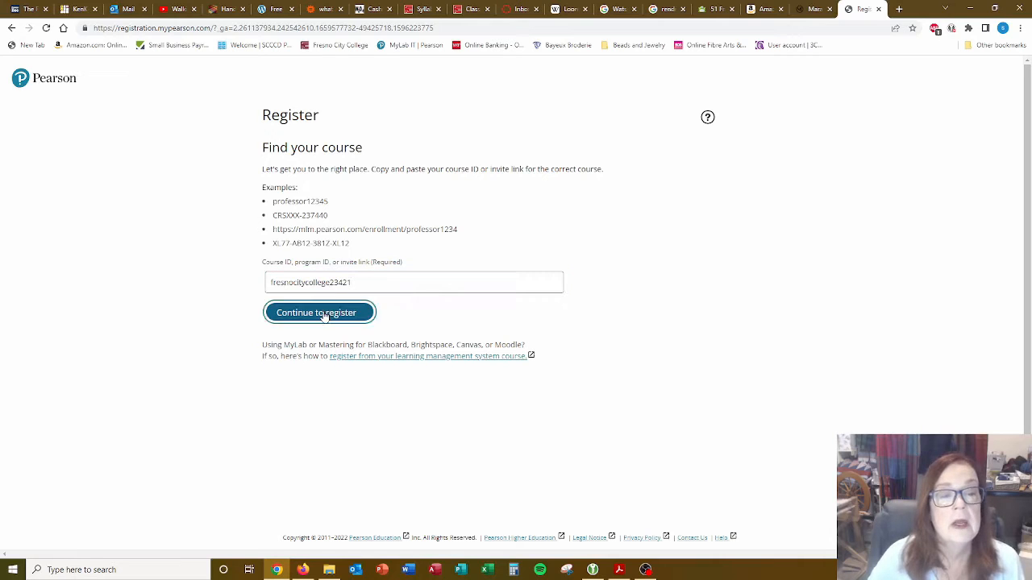
click(316, 313)
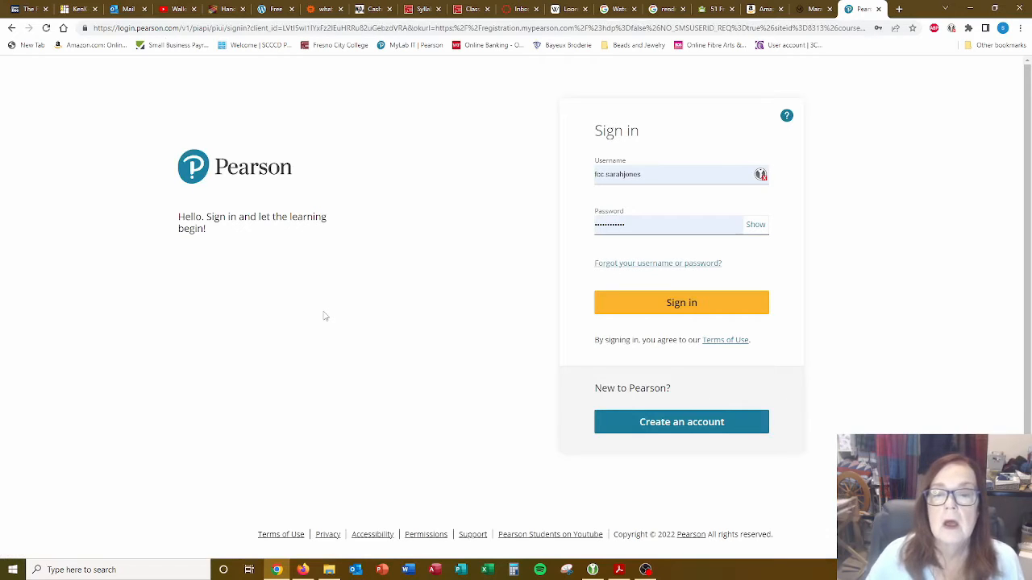
mouse_move(676, 412)
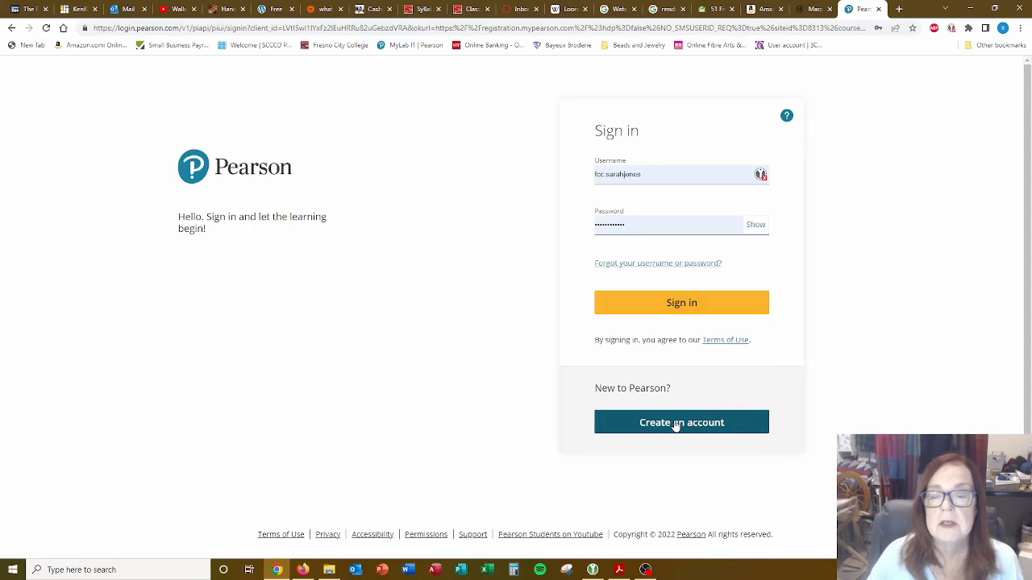
Choose 'Create an account' on the Pearson sign-in page
click(681, 422)
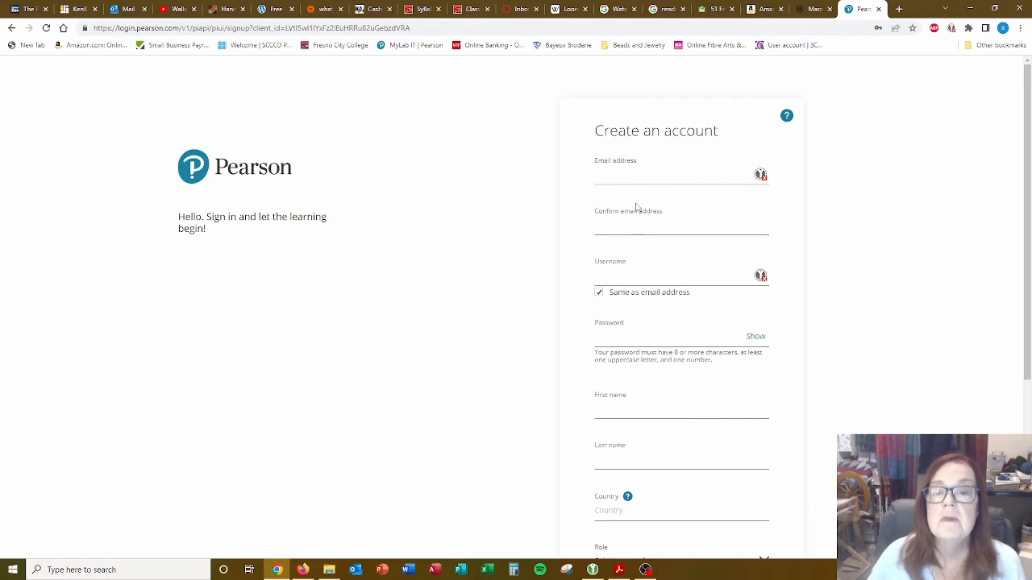
click(682, 174)
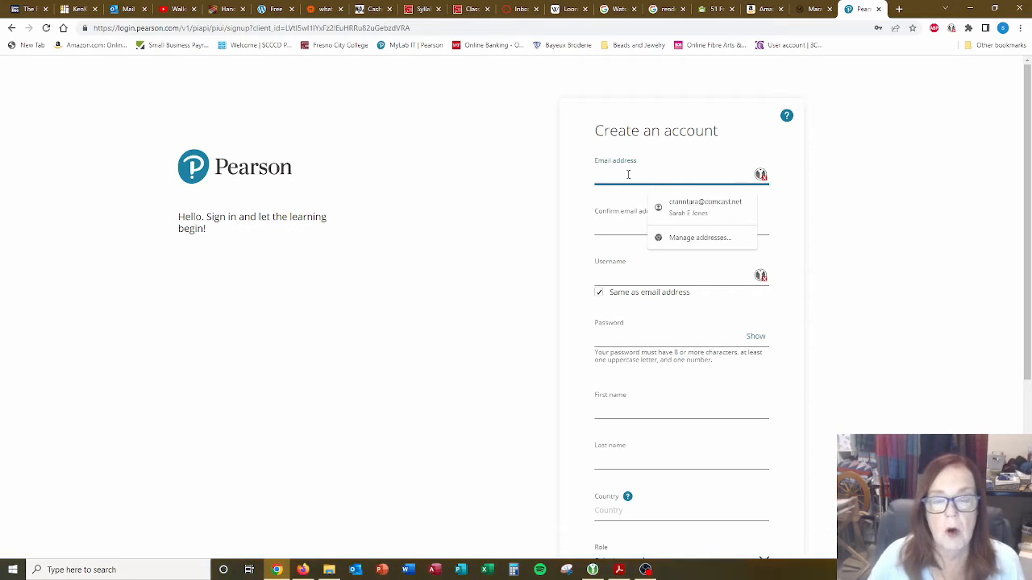
click(682, 174)
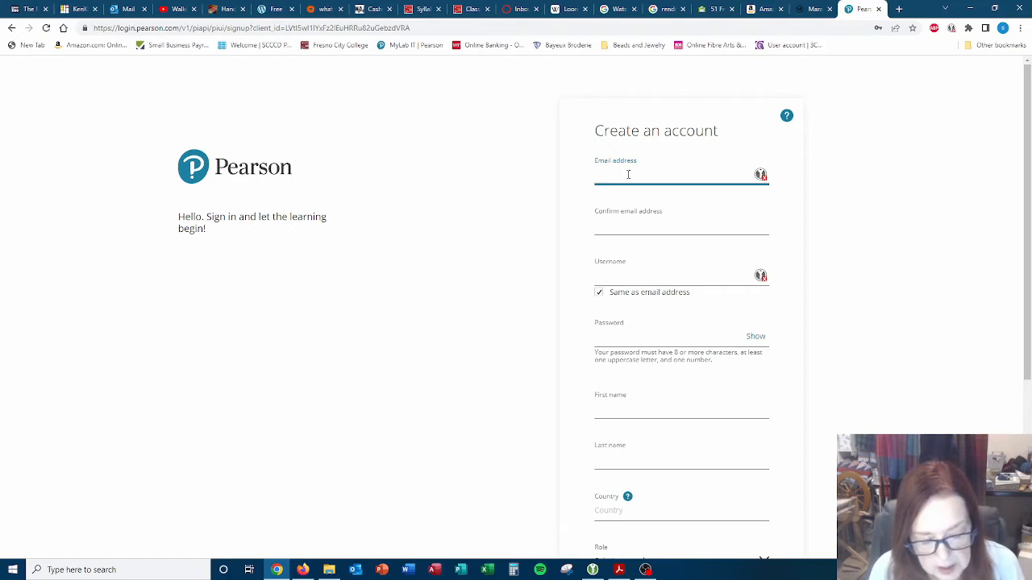
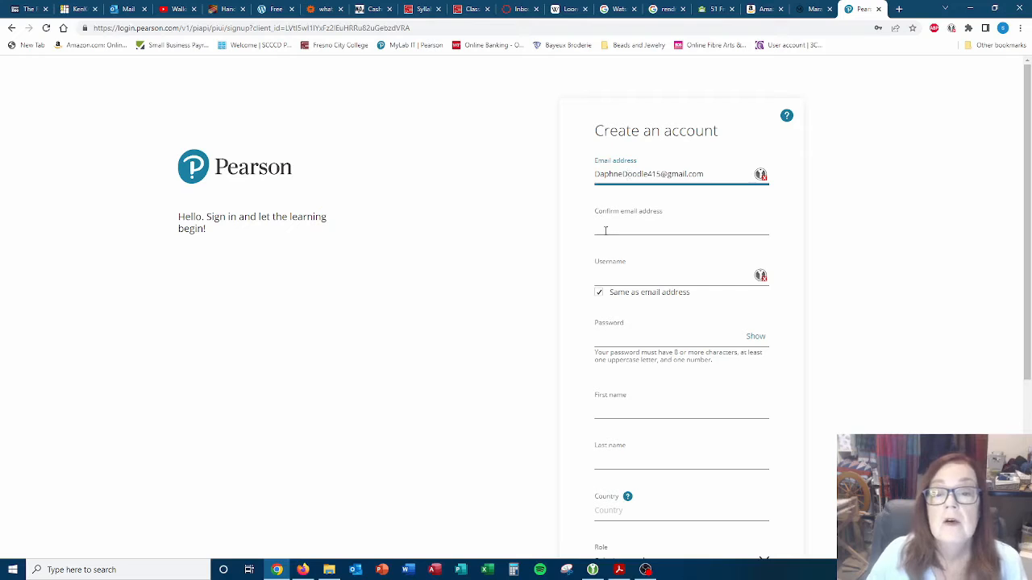
click(681, 231)
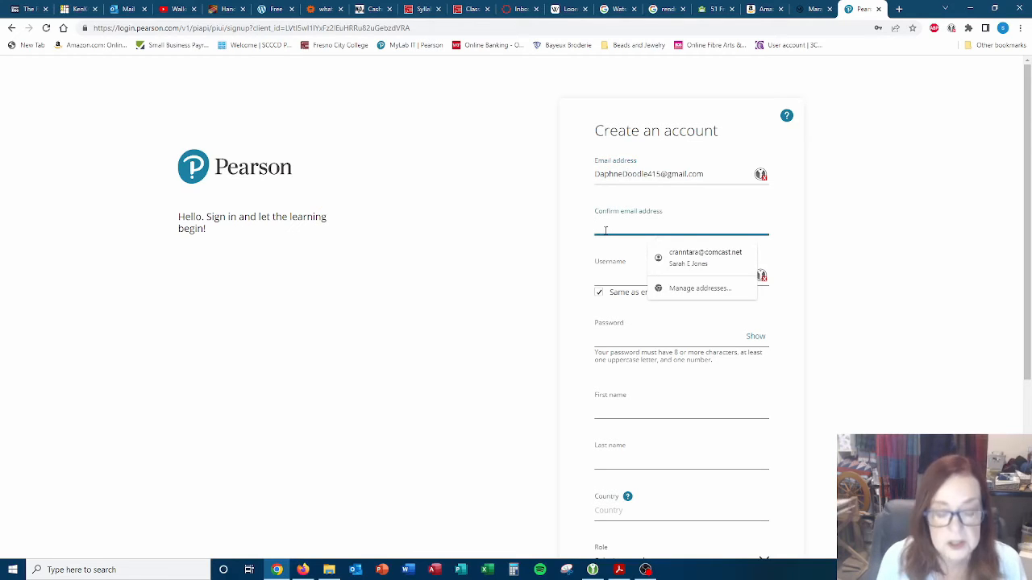
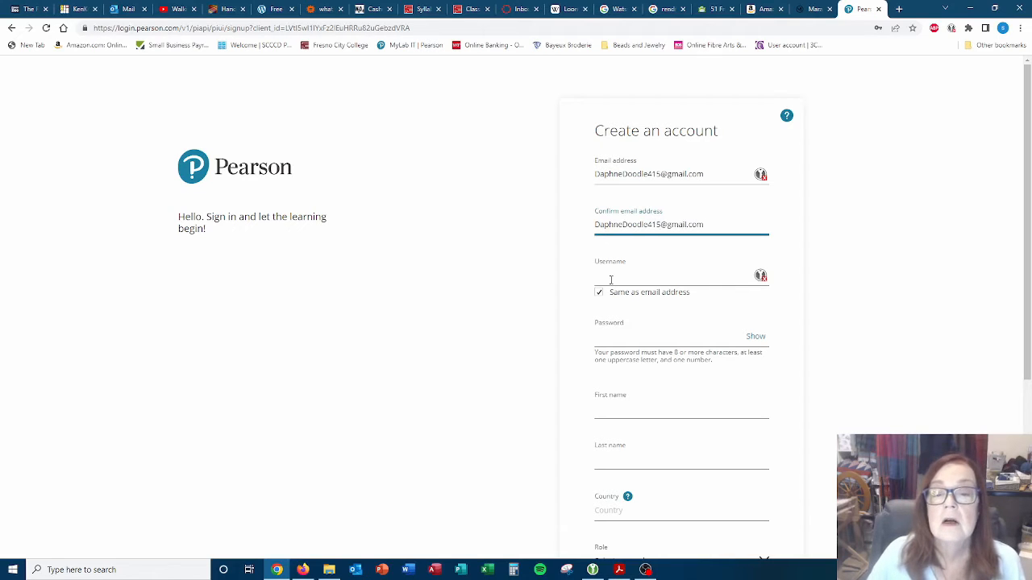
click(599, 292)
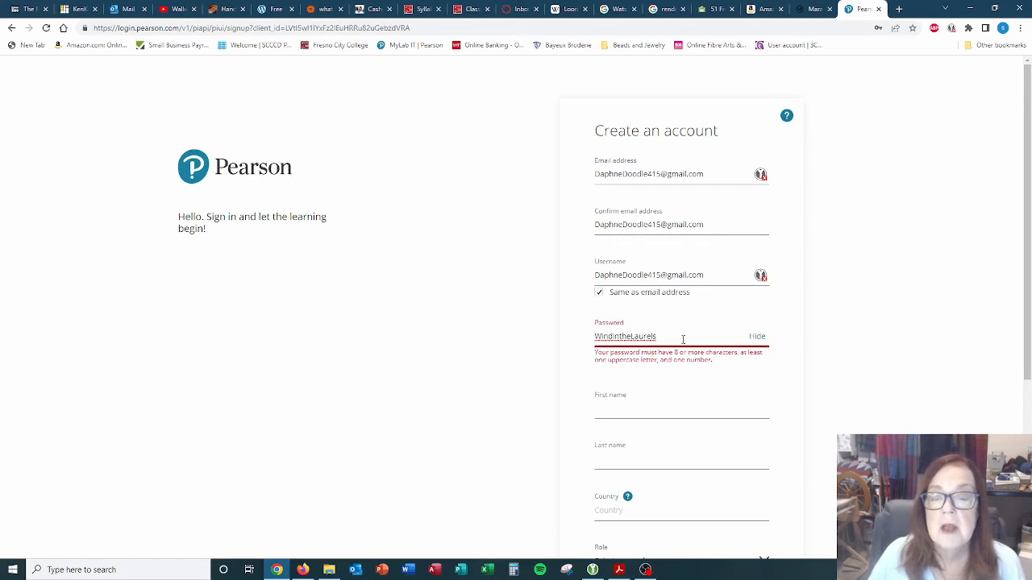
Add a number to the password so it meets the requirements
text(1)
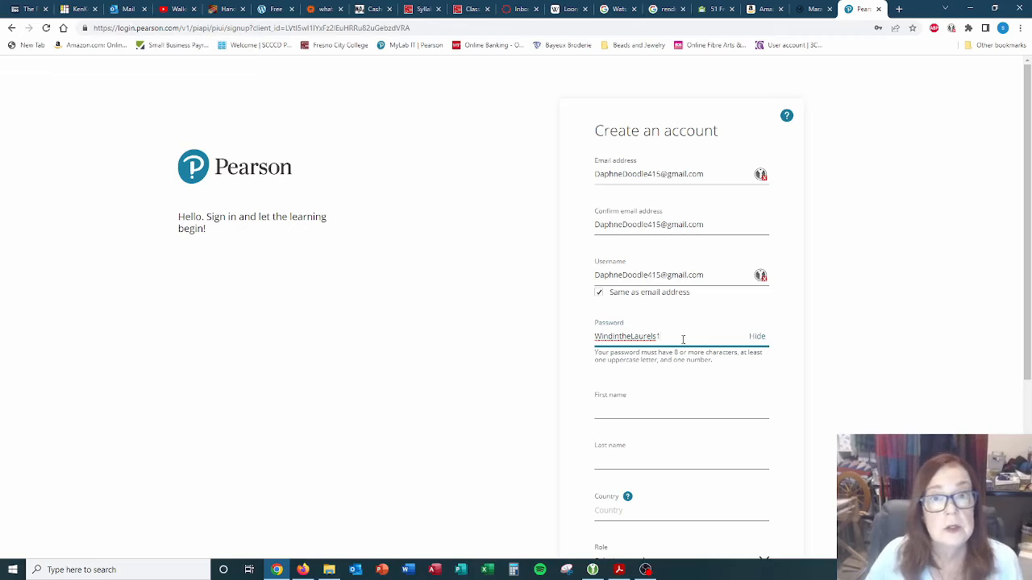
click(682, 412)
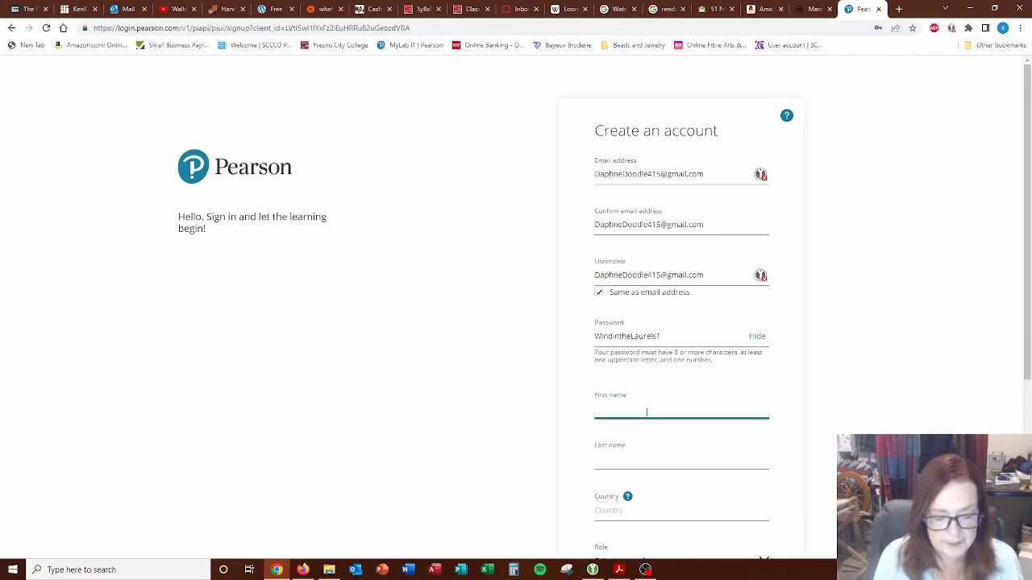
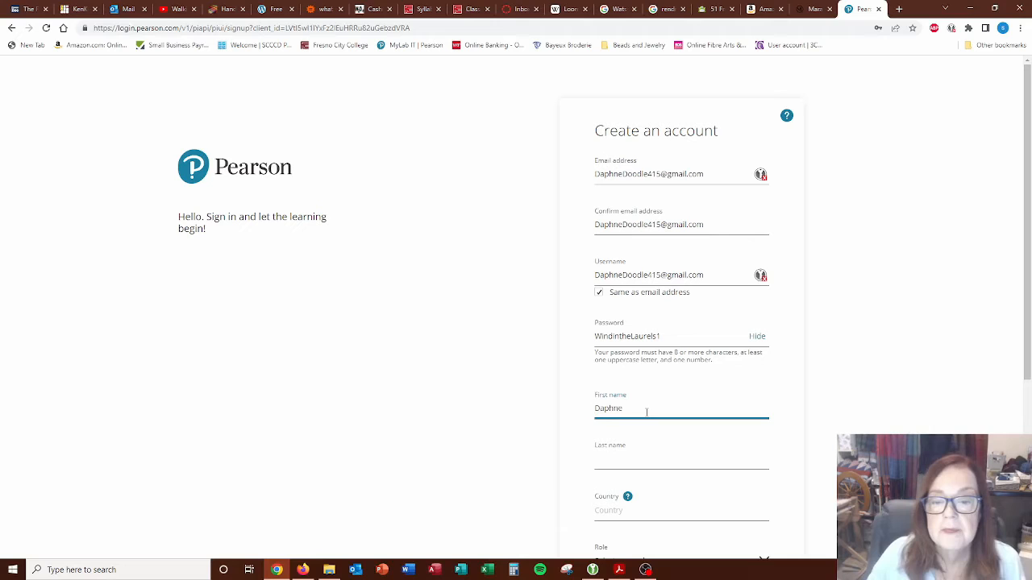
Enter first name 'Dap…' and last name 'Jones'
click(681, 459)
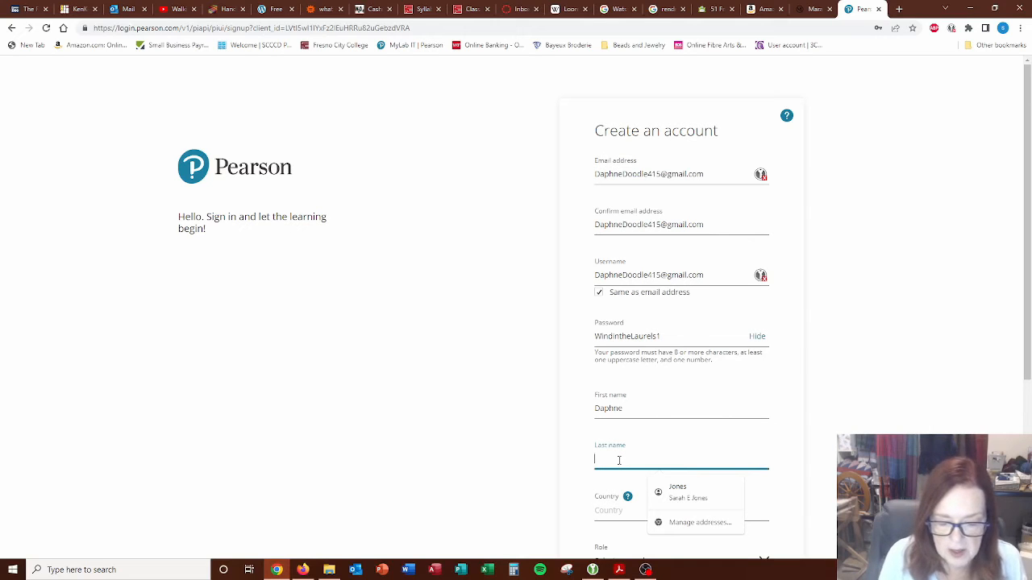
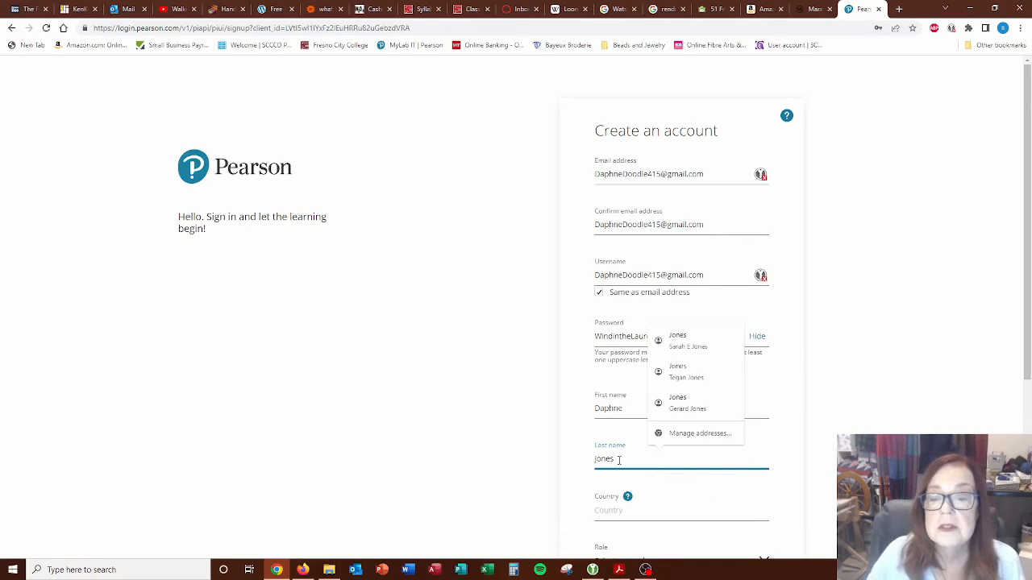
Set country to United States, role to Student, and accept the Terms of Use
click(681, 510)
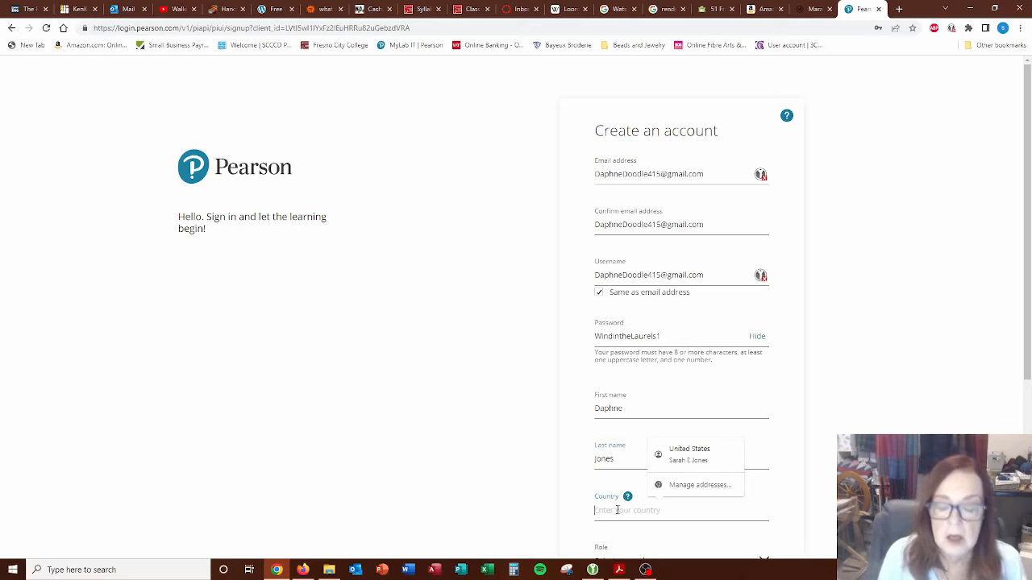
text(United State)
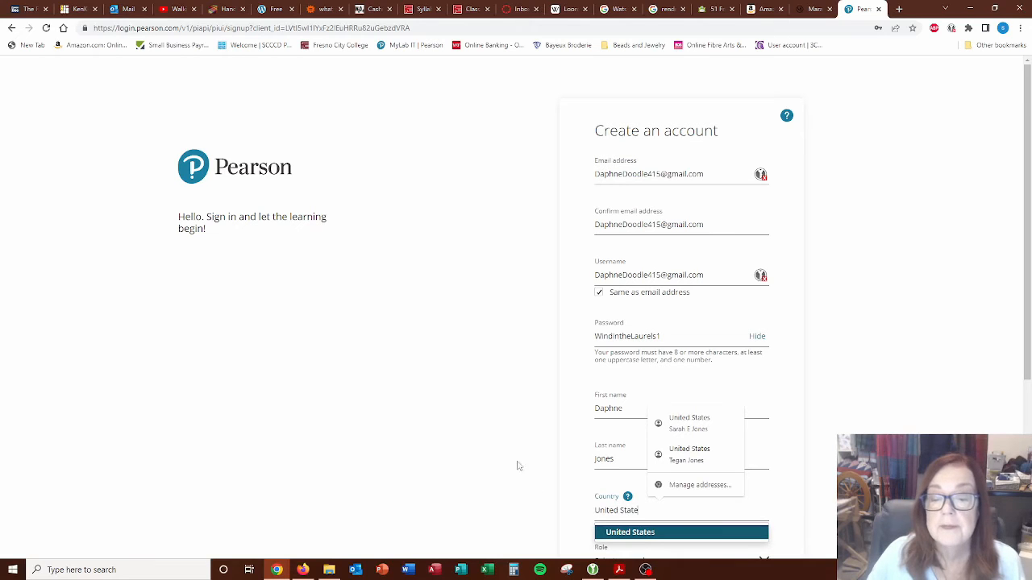
scroll(down, 3)
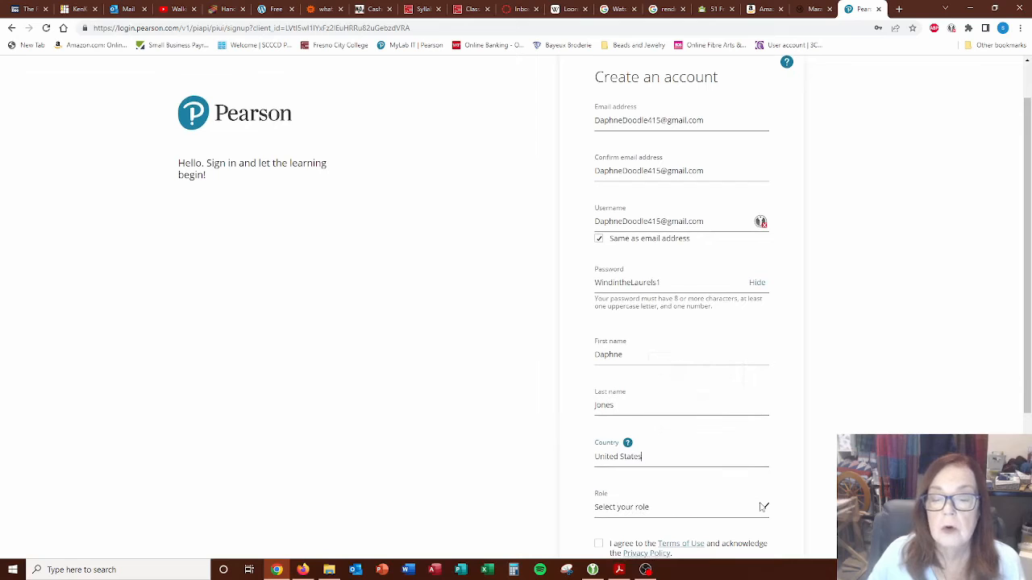
click(681, 507)
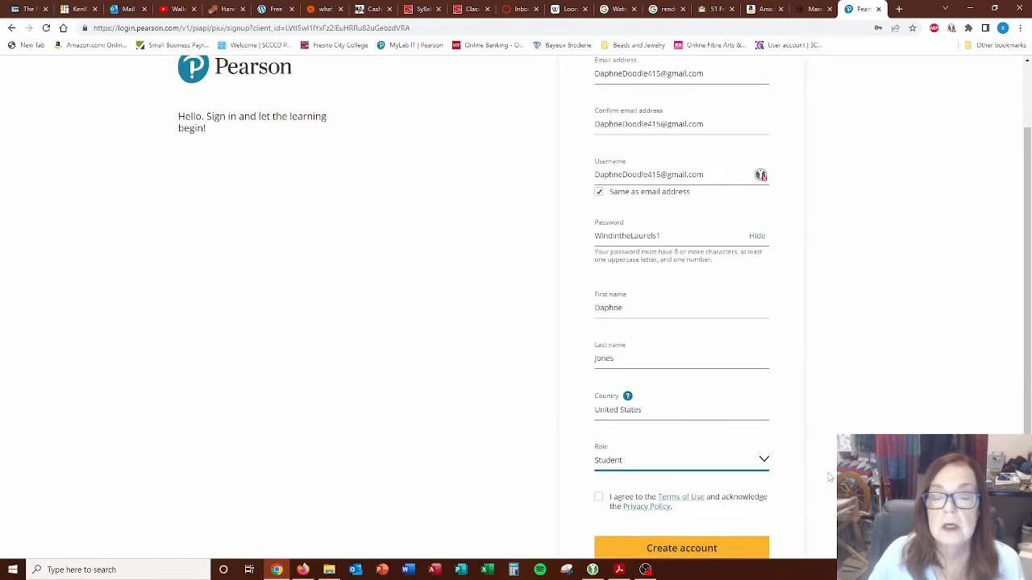
click(598, 496)
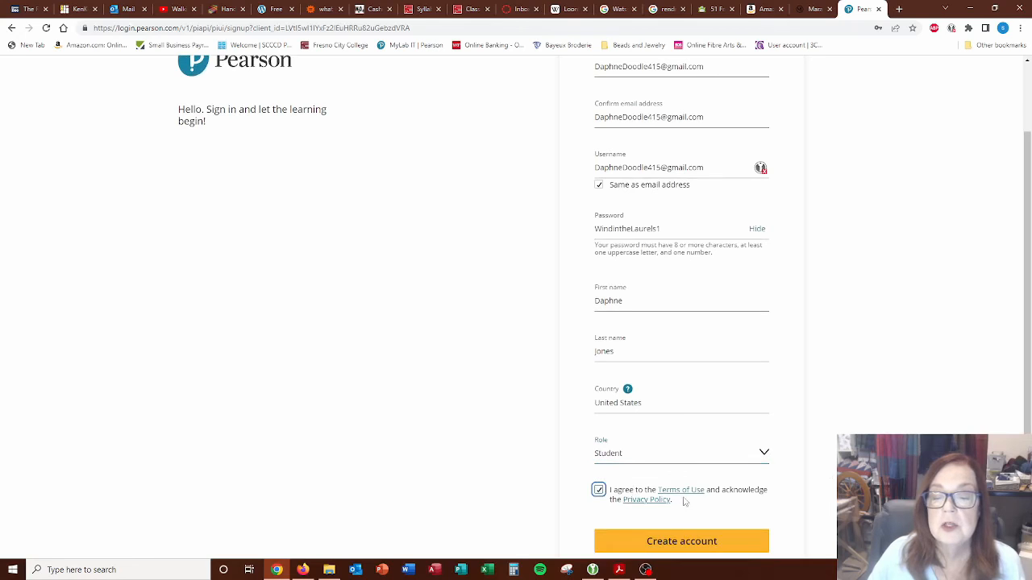
scroll(down, 3)
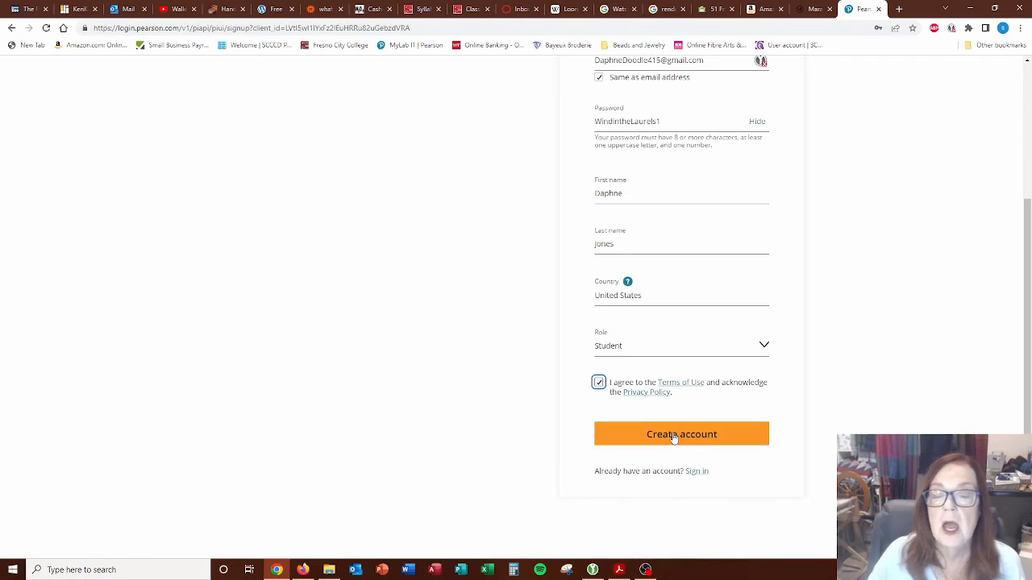
Submit the account form and decline Chrome's offer to save the password
click(681, 434)
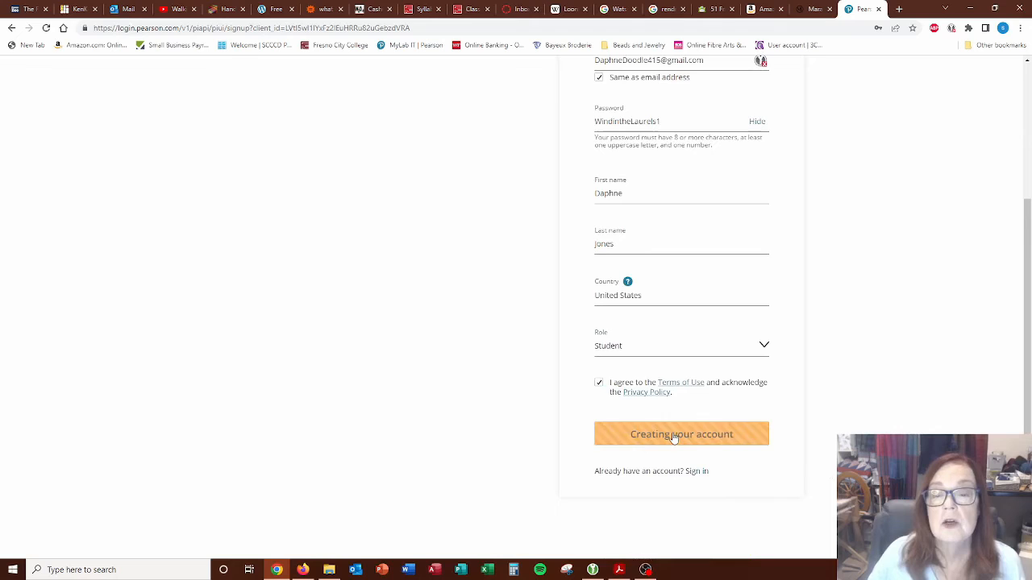
click(681, 433)
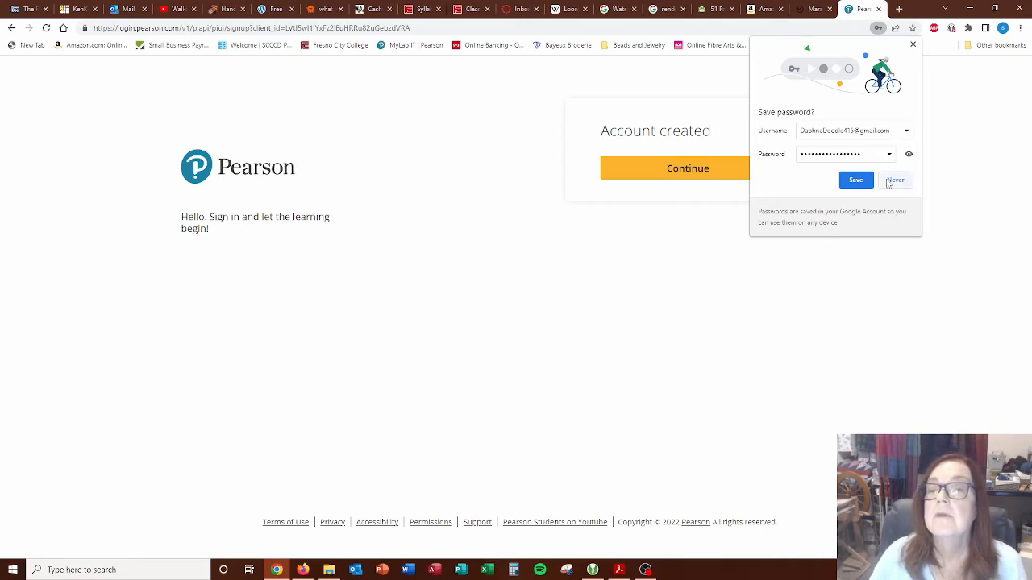
click(895, 180)
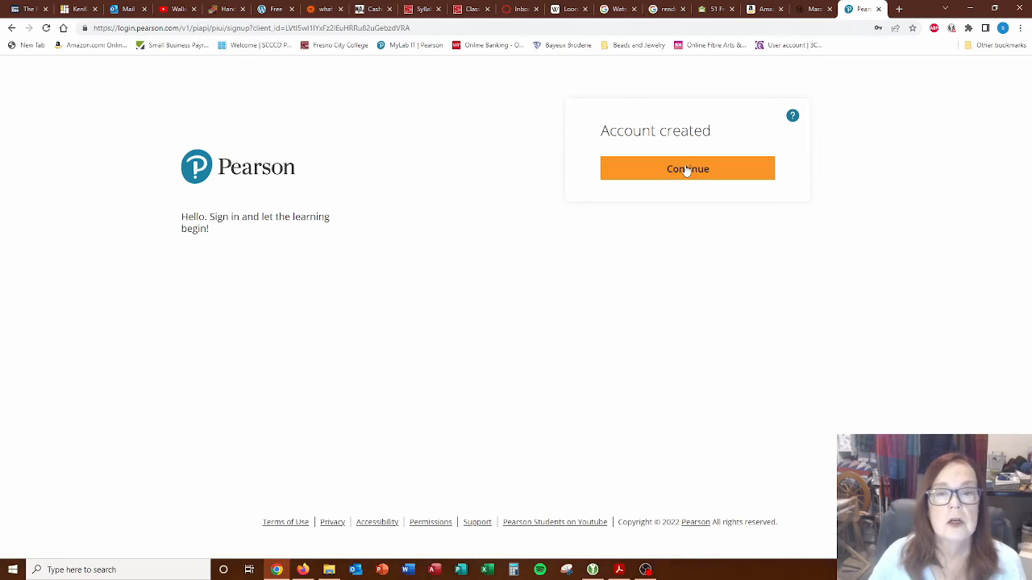
Continue past the account confirmation and confirm skipping the mobile phone number
click(687, 168)
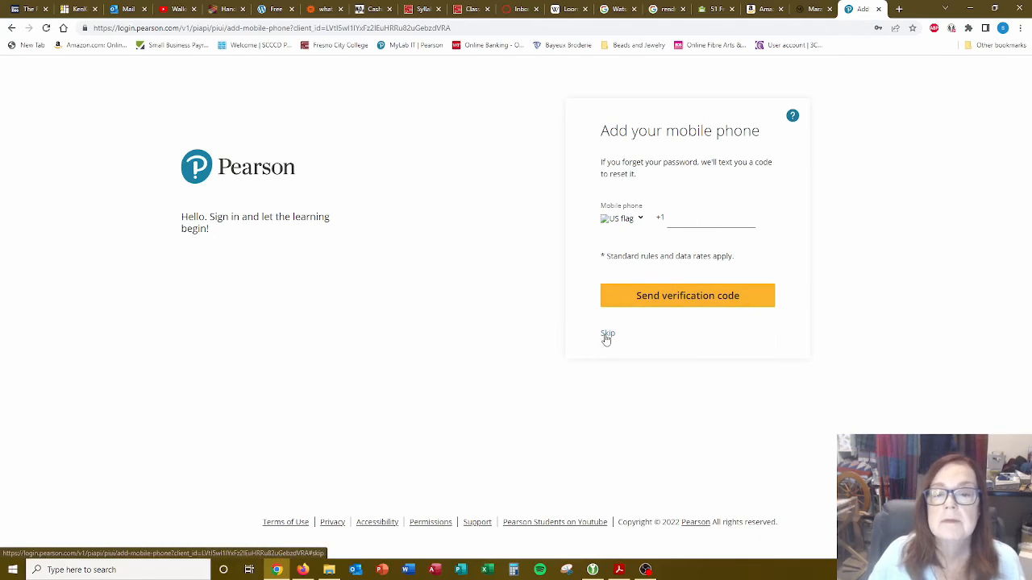
click(607, 333)
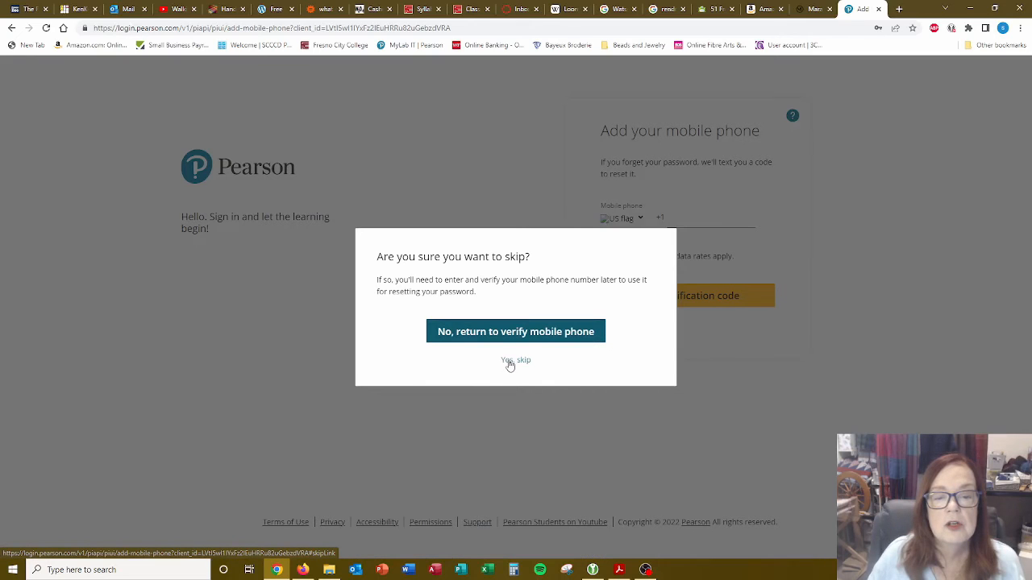
click(515, 360)
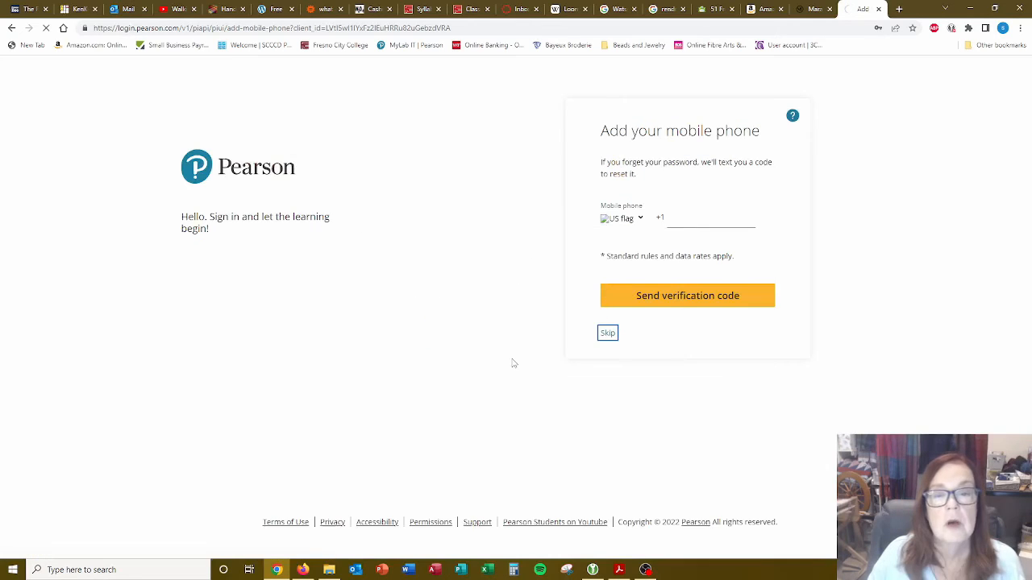
click(607, 333)
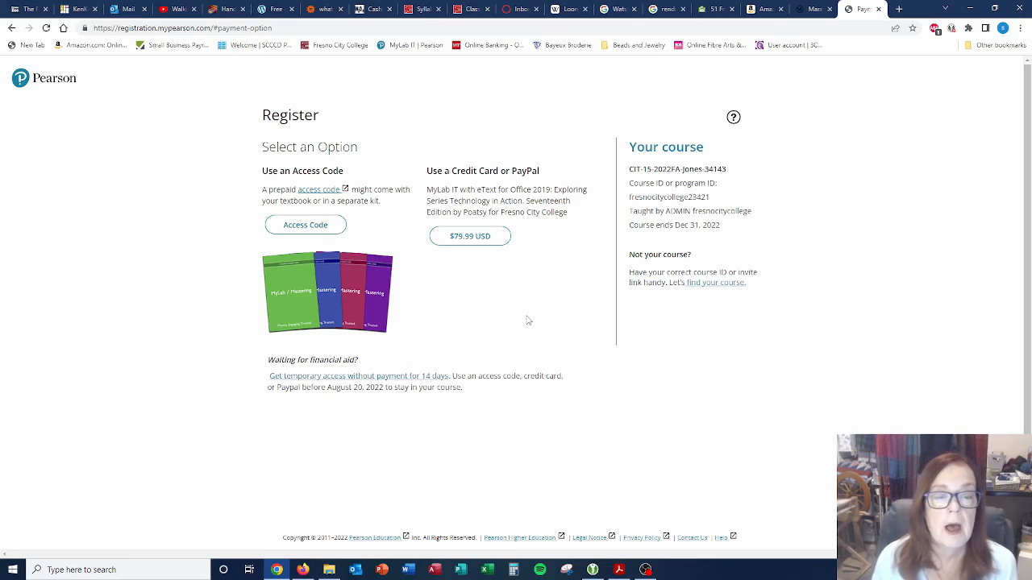
mouse_move(499, 340)
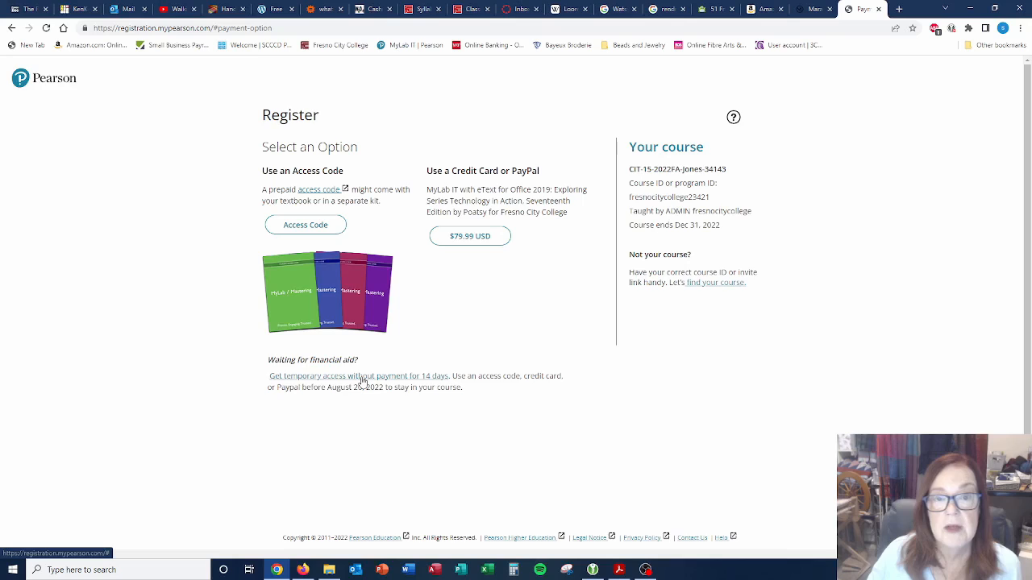
Choose 'Get temporary access without payment for 14 days' on the Register page
click(359, 376)
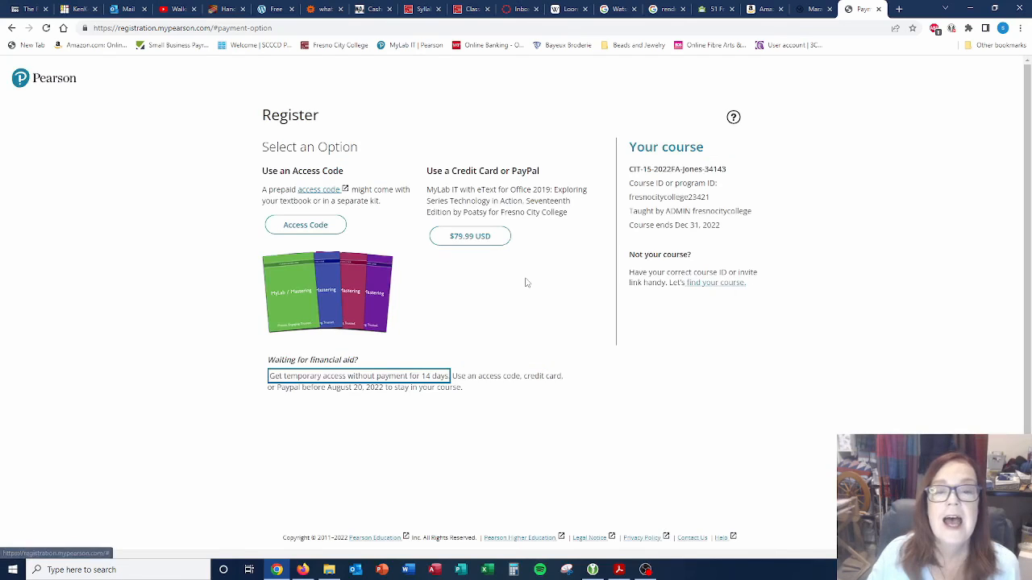
click(358, 376)
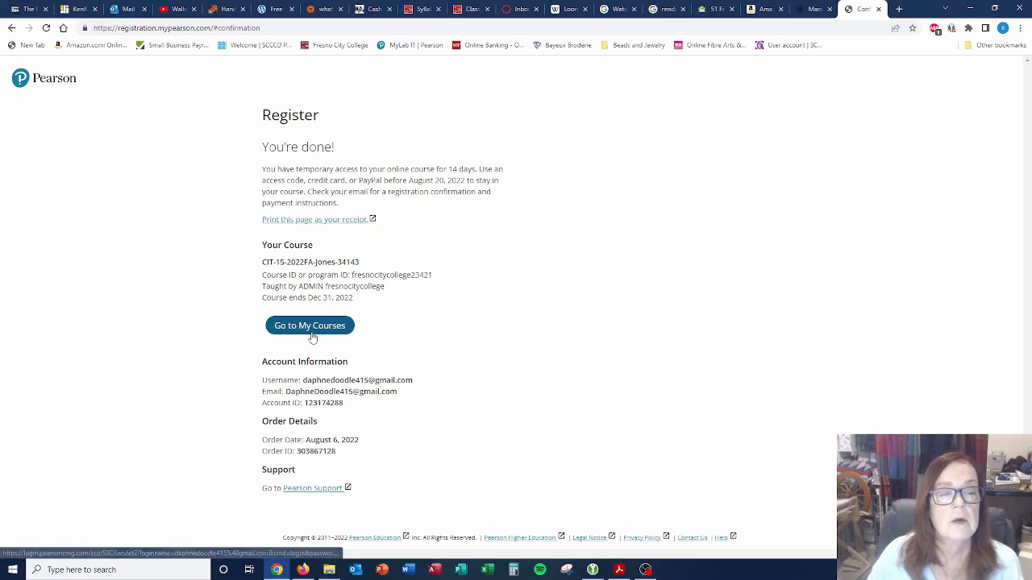
Review the You're done! confirmation and go to My Courses
click(309, 325)
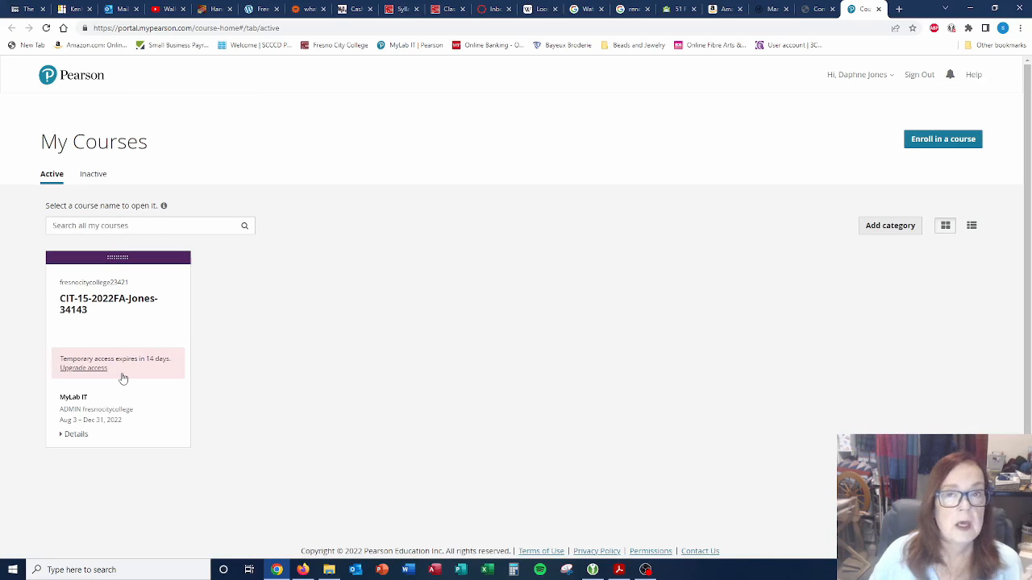
mouse_move(122, 372)
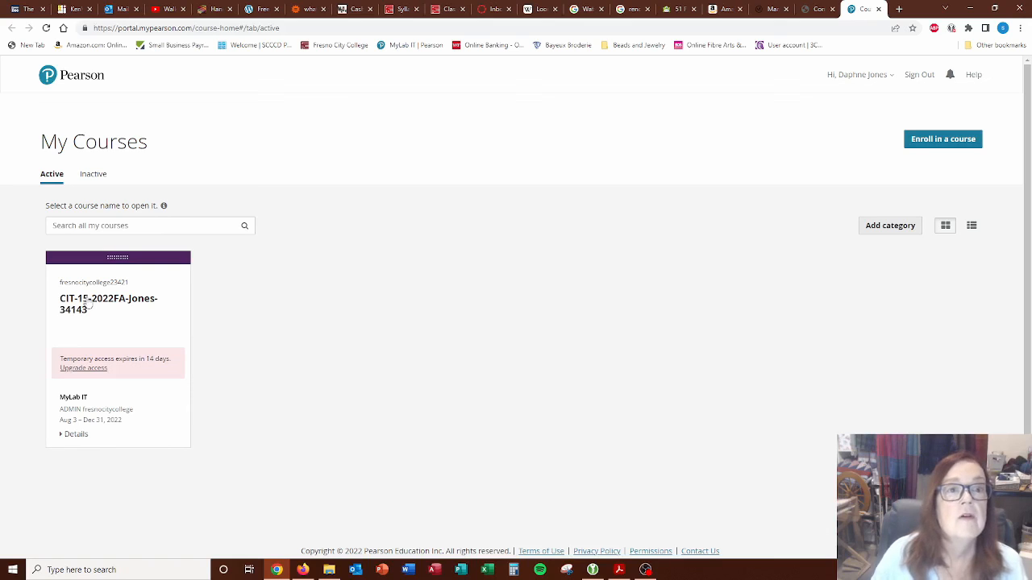
mouse_move(103, 368)
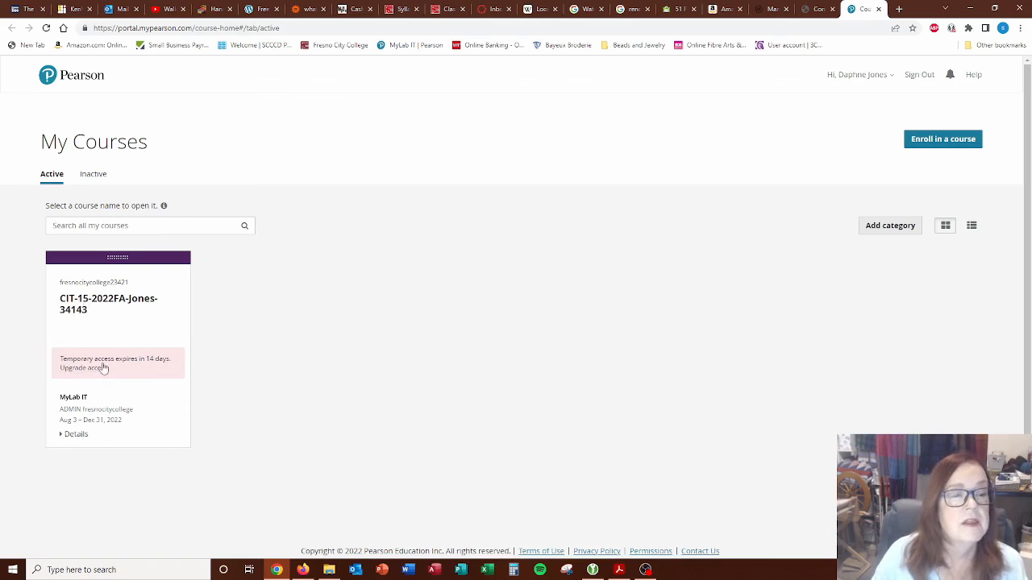